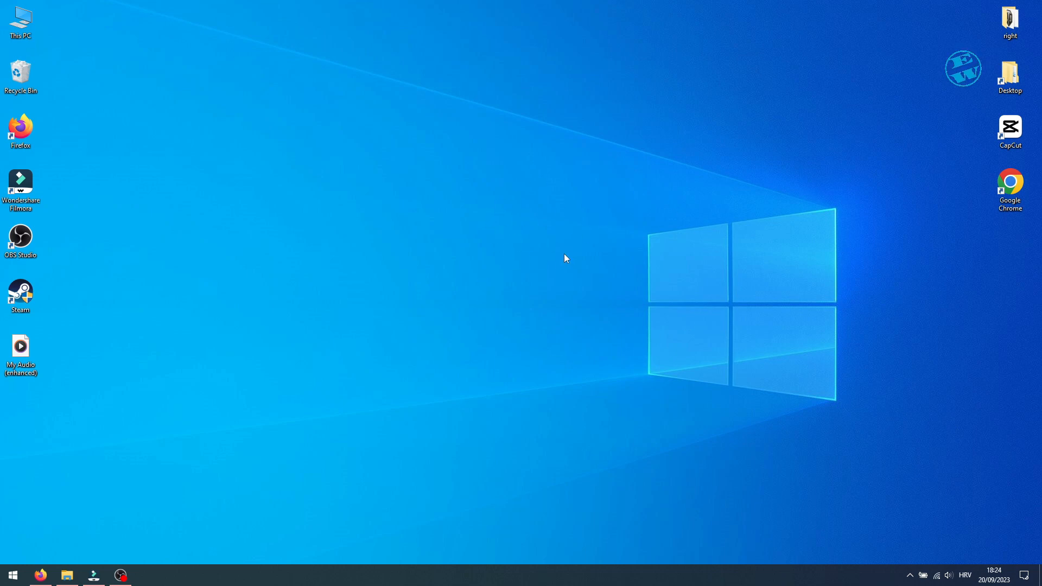
{"action": "mouse_move", "coordinate": [531, 297]}
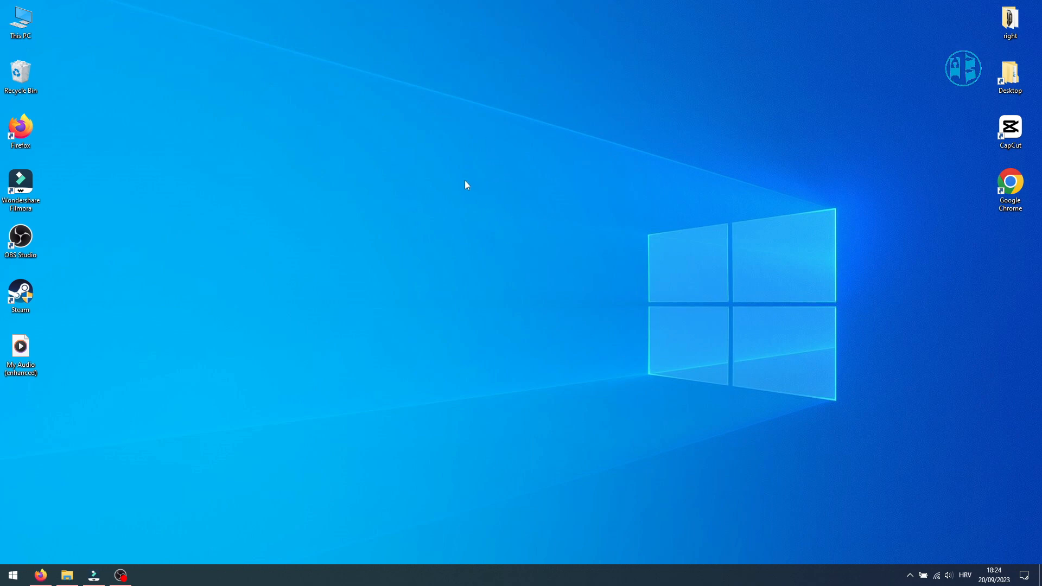
{"action": "mouse_move", "coordinate": [467, 179]}
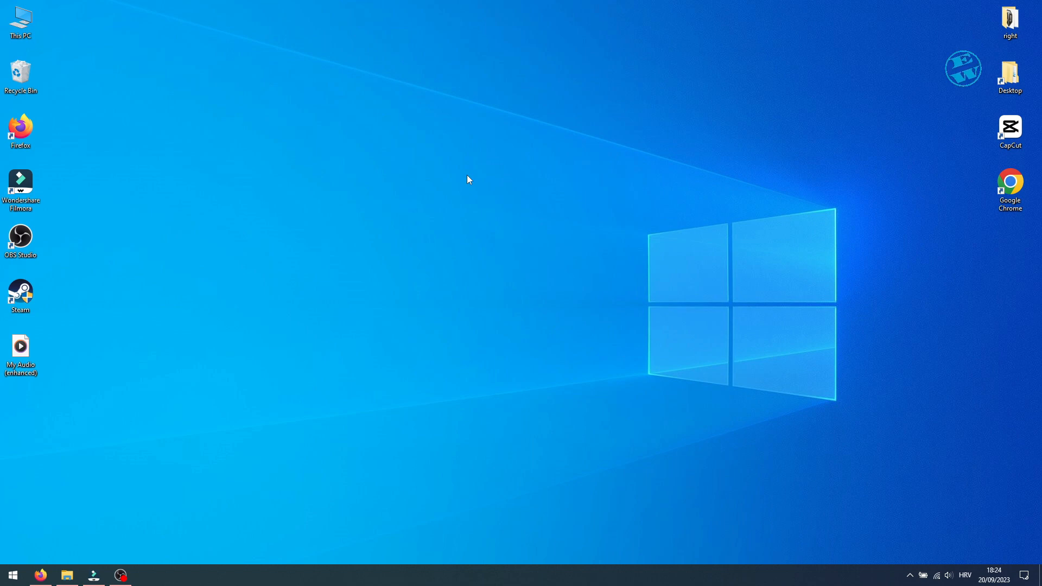
{"action": "mouse_move", "coordinate": [491, 184]}
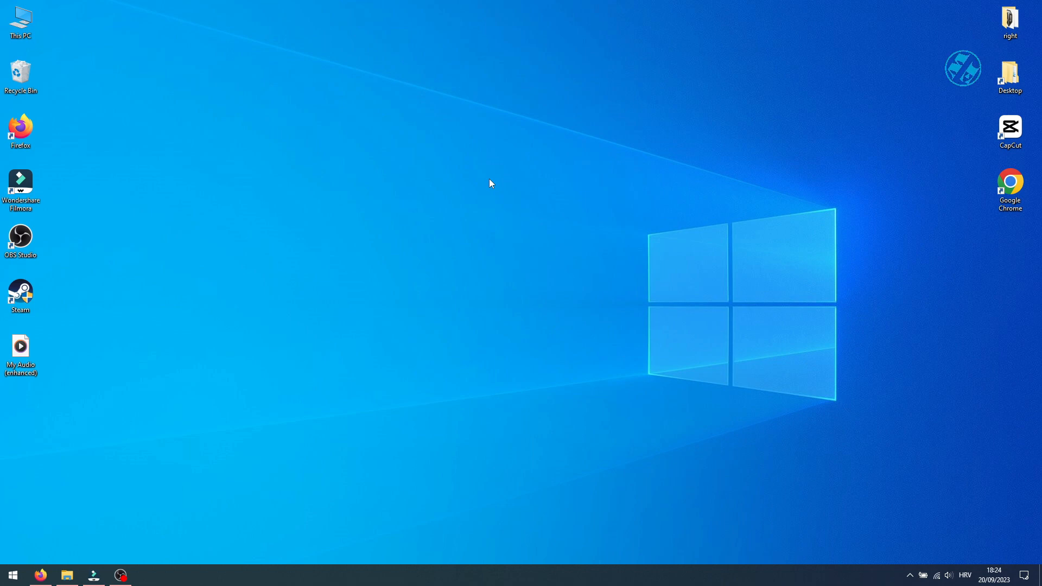
{"action": "mouse_move", "coordinate": [518, 210]}
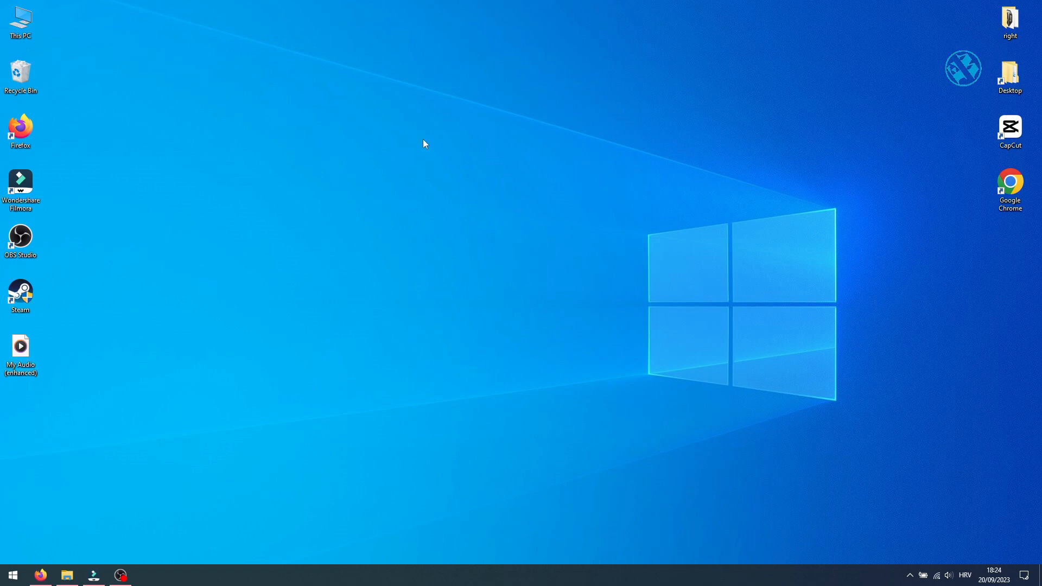
Start a new desktop shortcut with target shutdown /r /fw /t 1.
{"action": "right_click", "coordinate": [423, 143]}
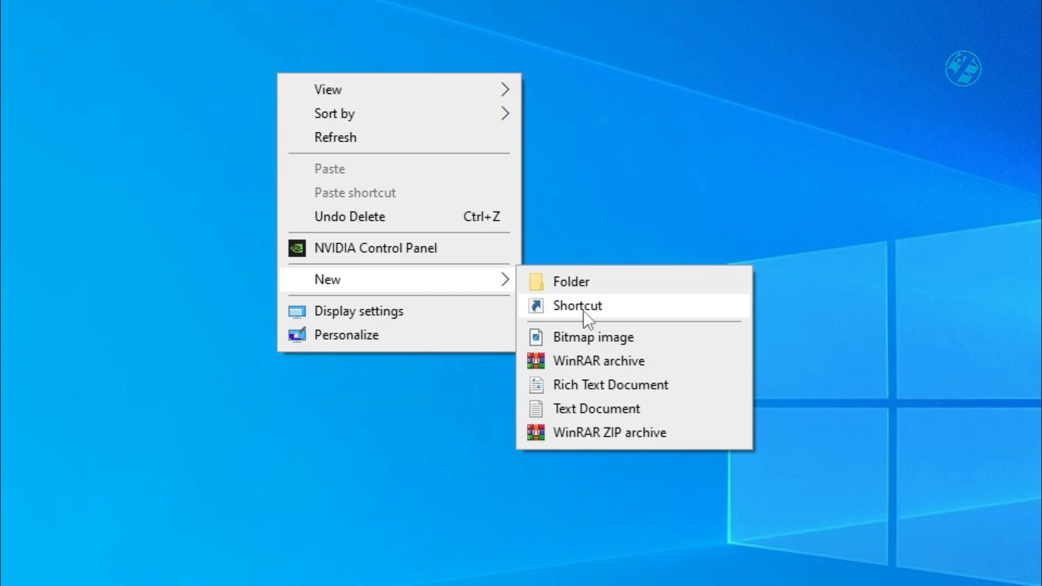
{"action": "left_click", "coordinate": [578, 305]}
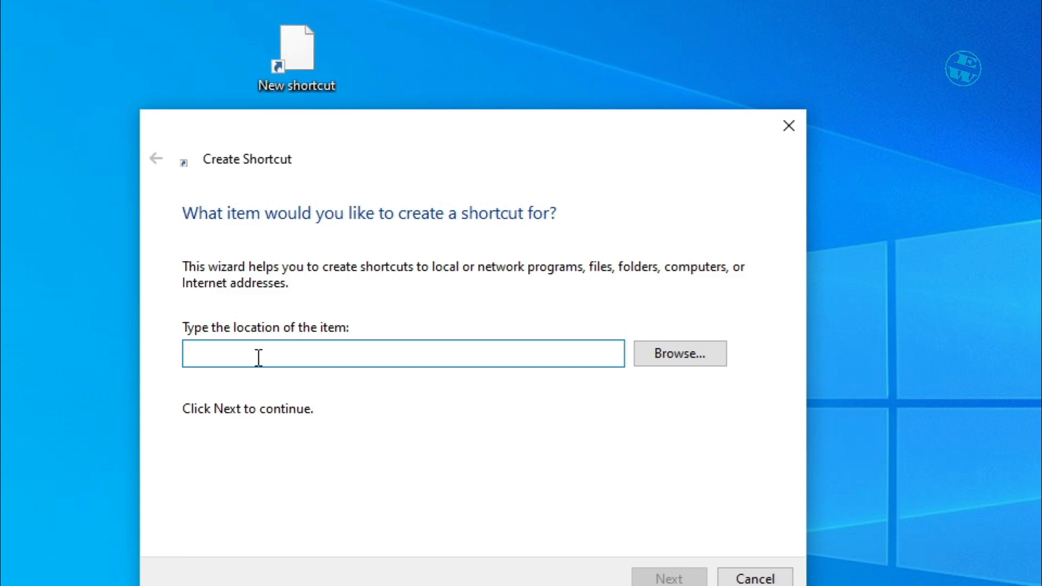
{"action": "type", "text": "shutdown /r /fw /t 1"}
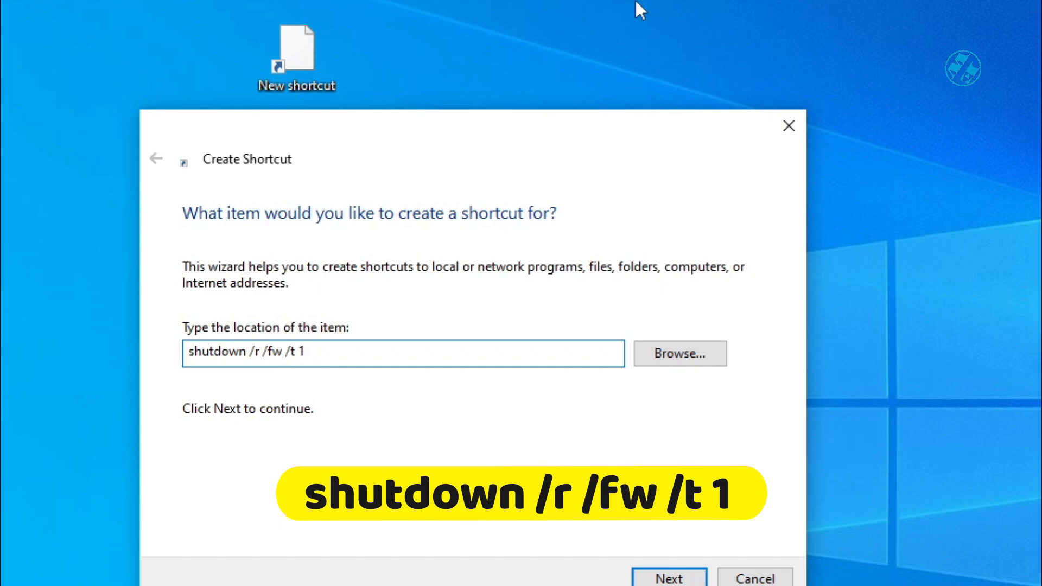
{"action": "mouse_move", "coordinate": [423, 412]}
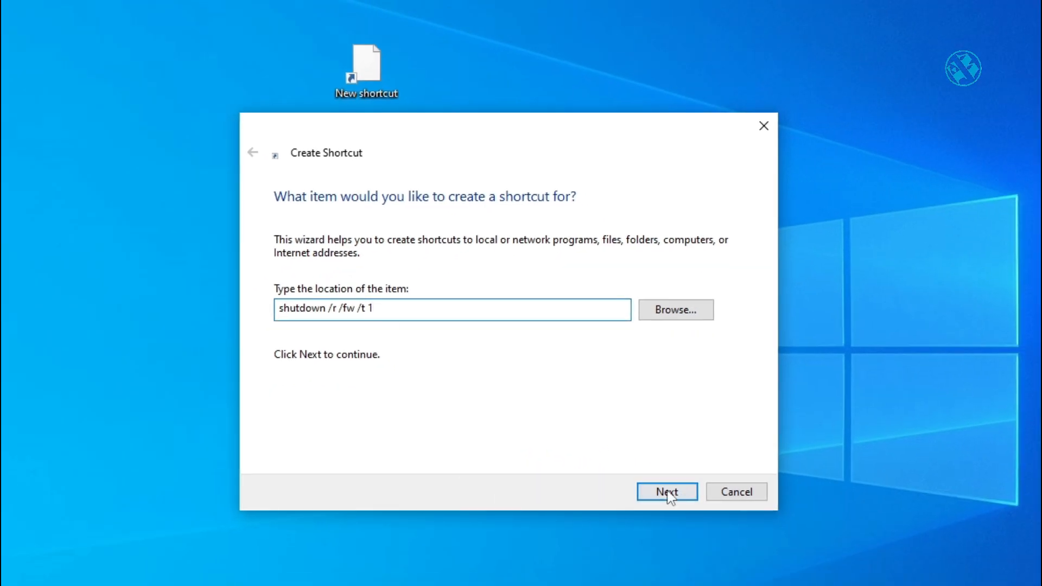
{"action": "left_click", "coordinate": [666, 492]}
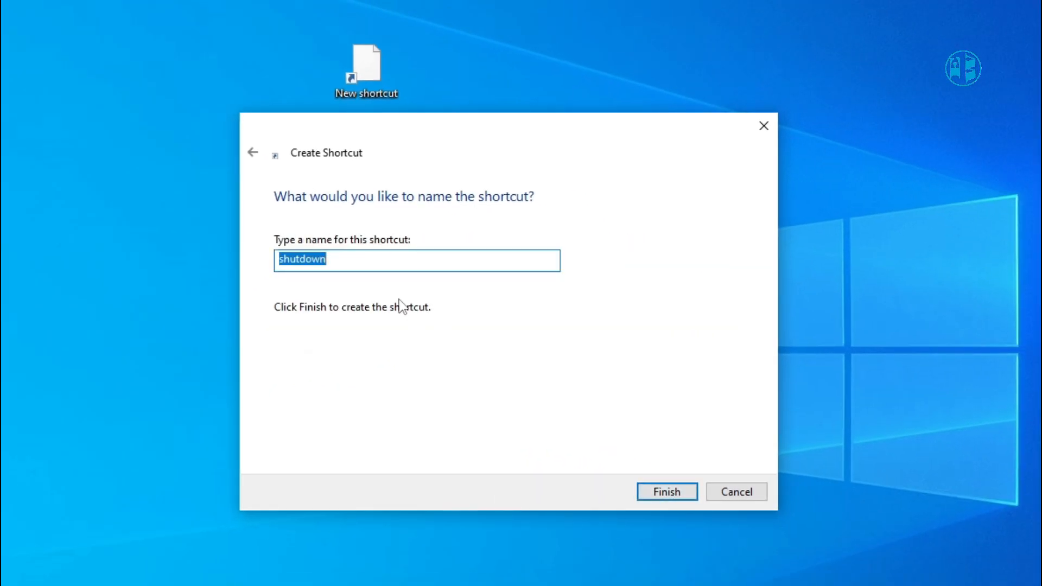
Name the shortcut Bios, finish creating it and select it on the desktop.
{"action": "type", "text": "Bo"}
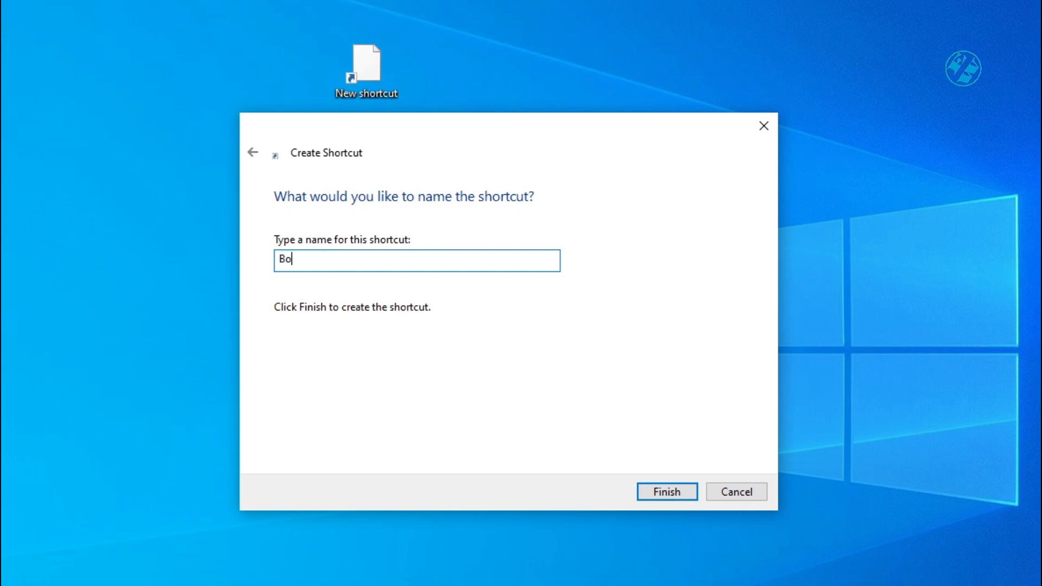
{"action": "type", "text": "ios"}
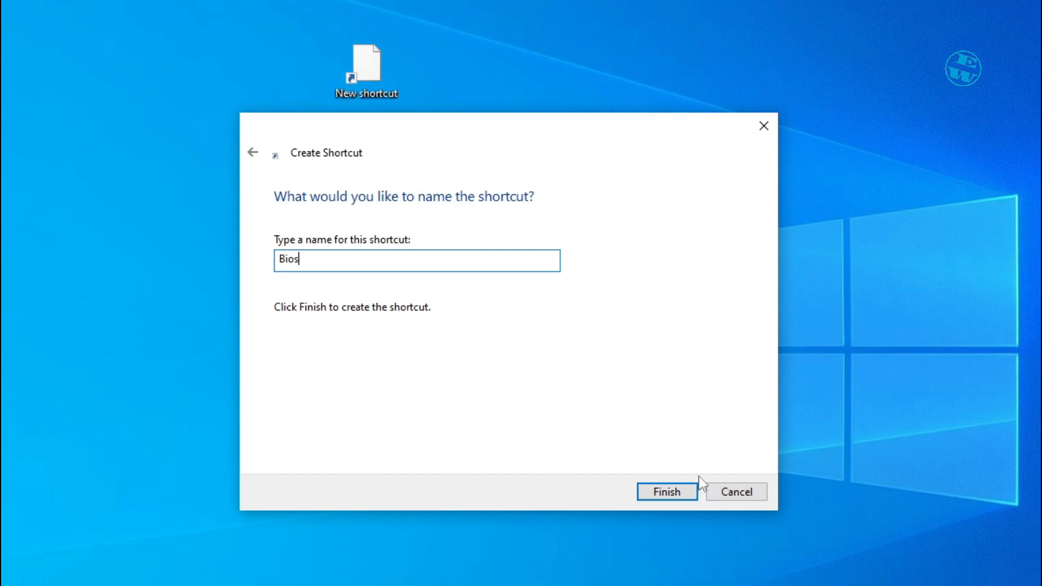
{"action": "left_click", "coordinate": [666, 492]}
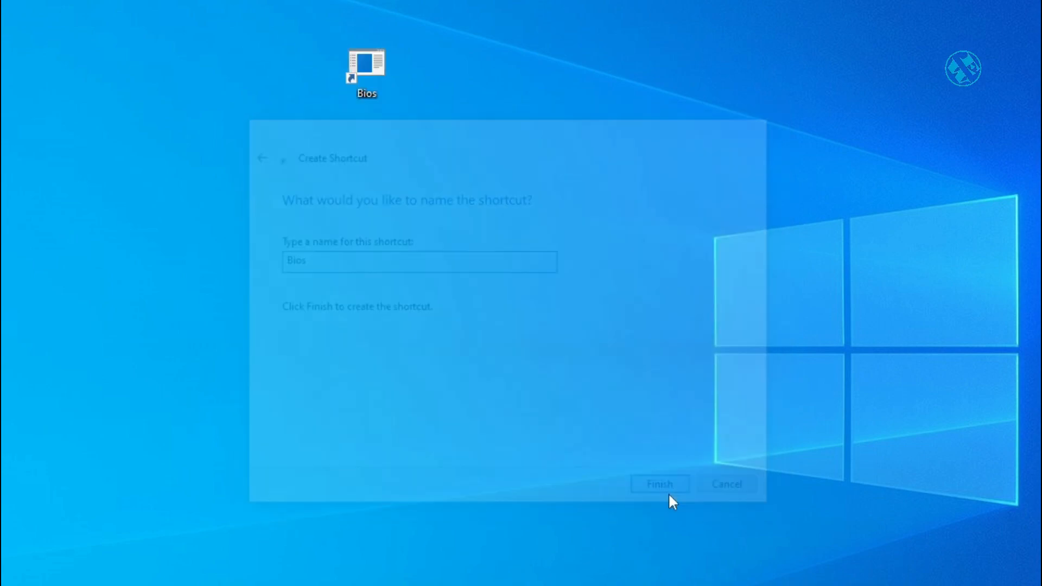
{"action": "left_click", "coordinate": [658, 483]}
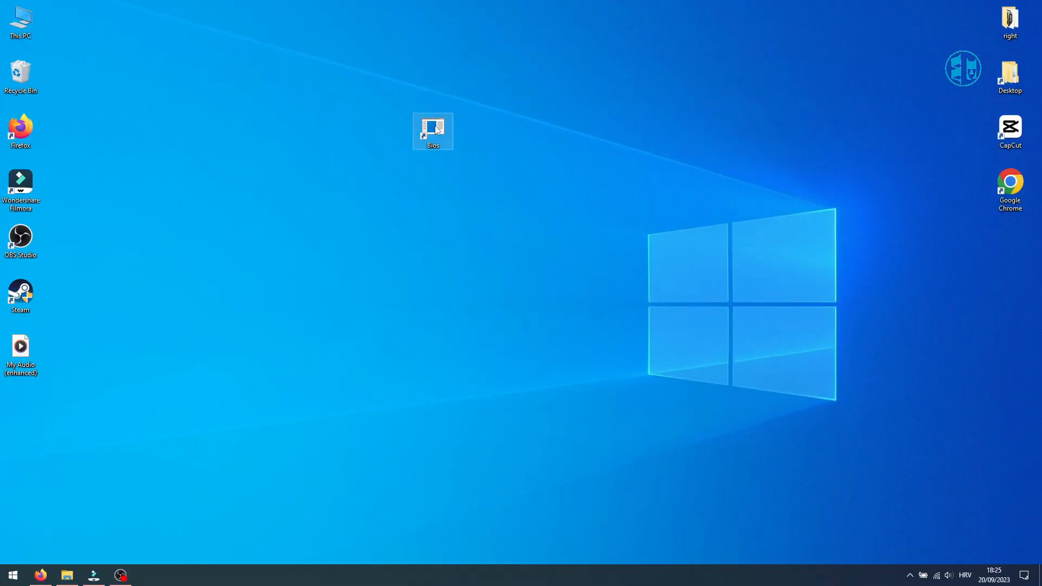
In the Bios shortcut's Advanced properties, enable Run as administrator and save.
{"action": "right_click", "coordinate": [432, 130]}
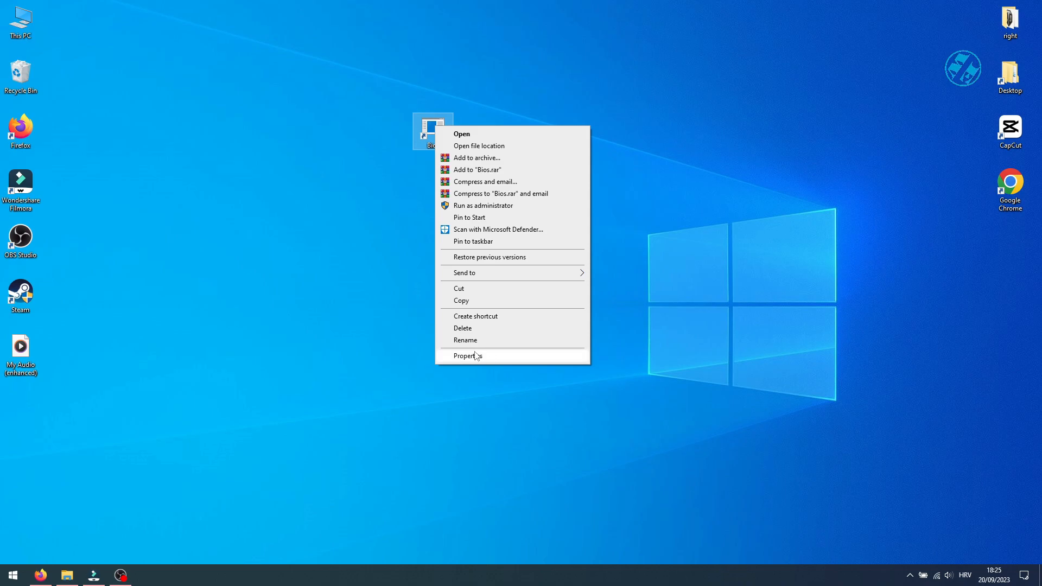
{"action": "left_click", "coordinate": [467, 356]}
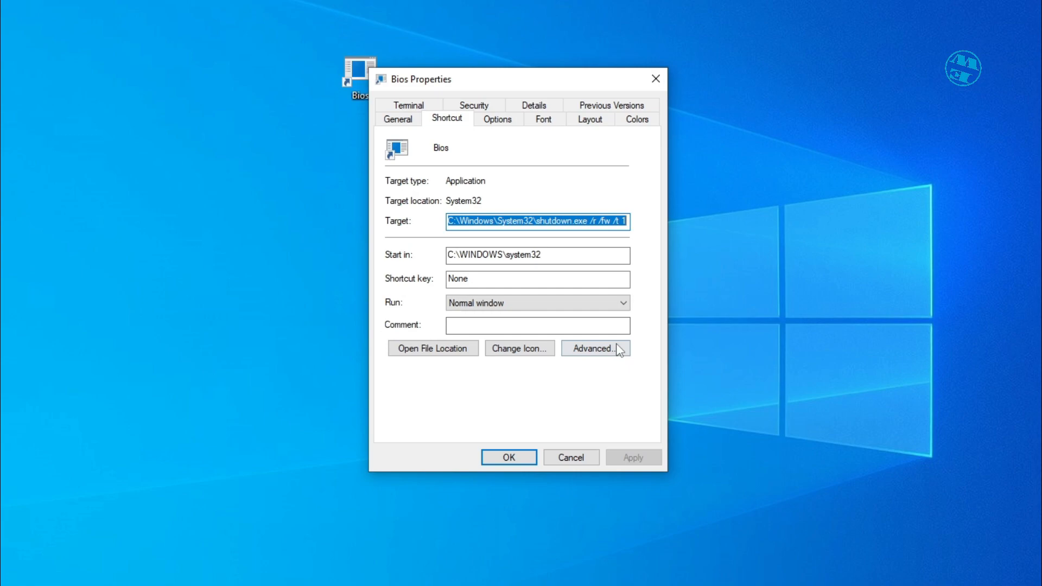
{"action": "left_click", "coordinate": [594, 349]}
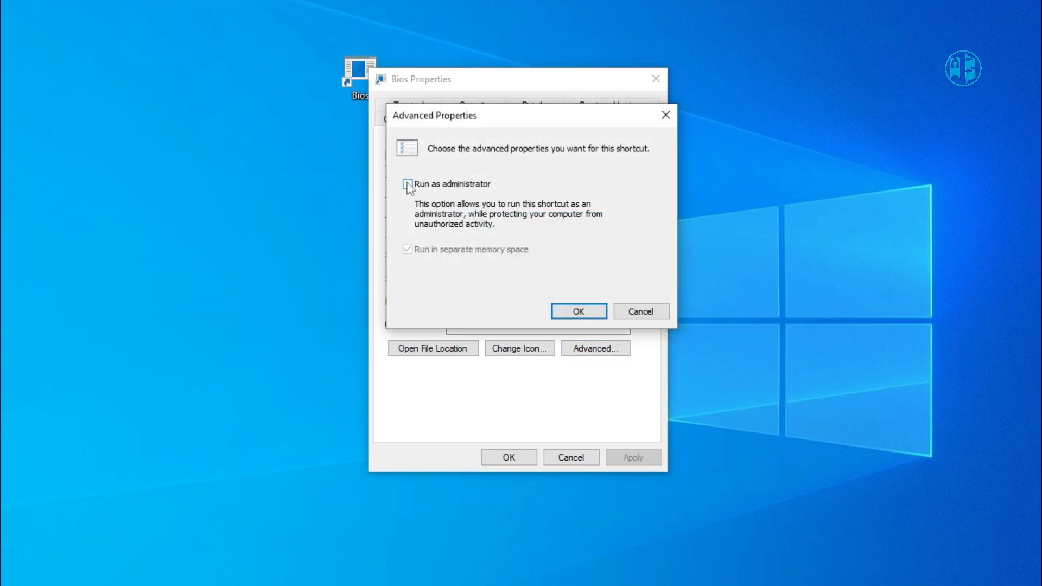
{"action": "left_click", "coordinate": [408, 184]}
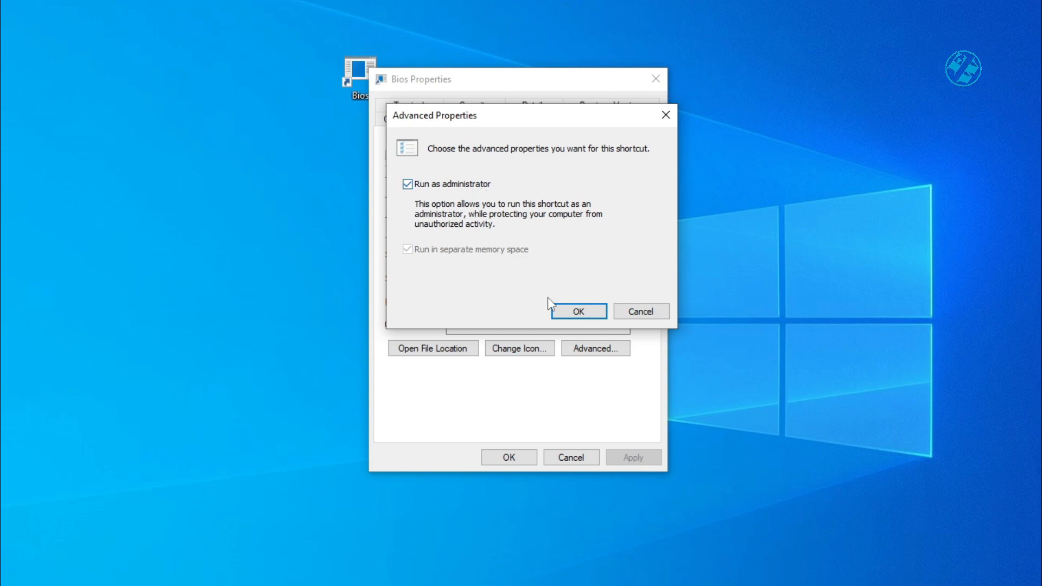
{"action": "left_click", "coordinate": [577, 311]}
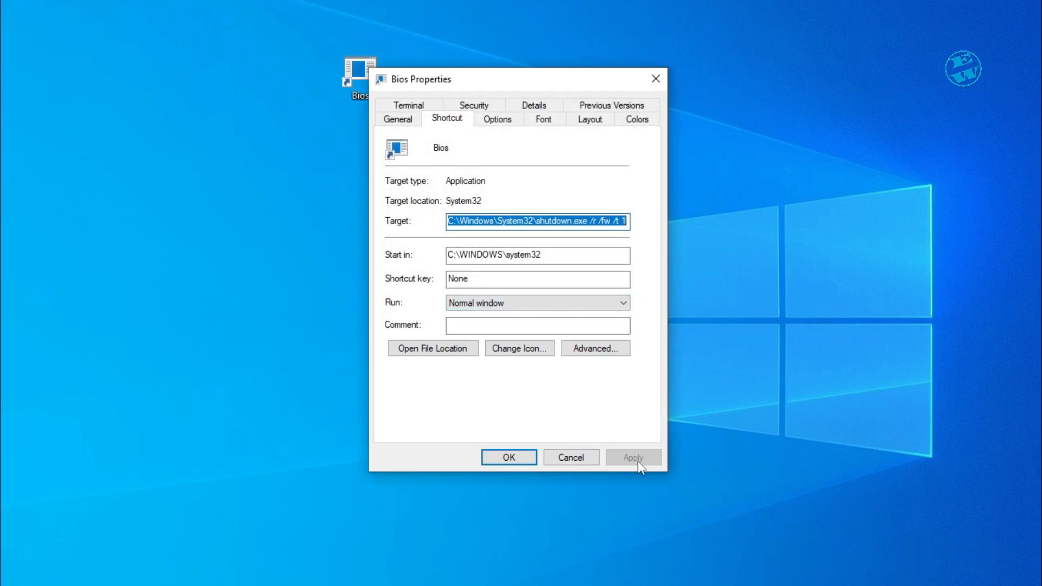
{"action": "left_click", "coordinate": [508, 457]}
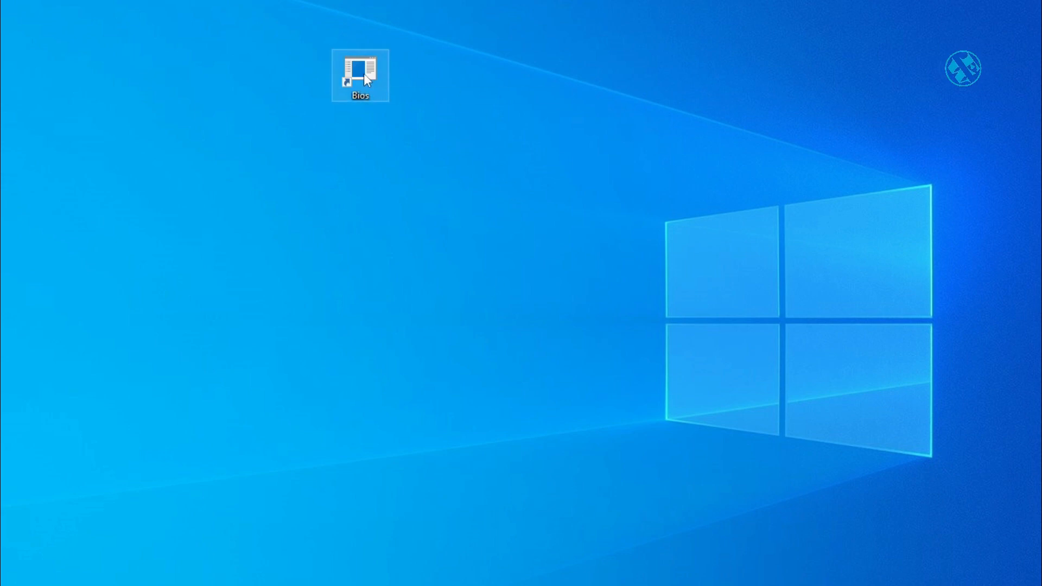
Change the Bios shortcut's icon to the red power button and apply it.
{"action": "right_click", "coordinate": [359, 75]}
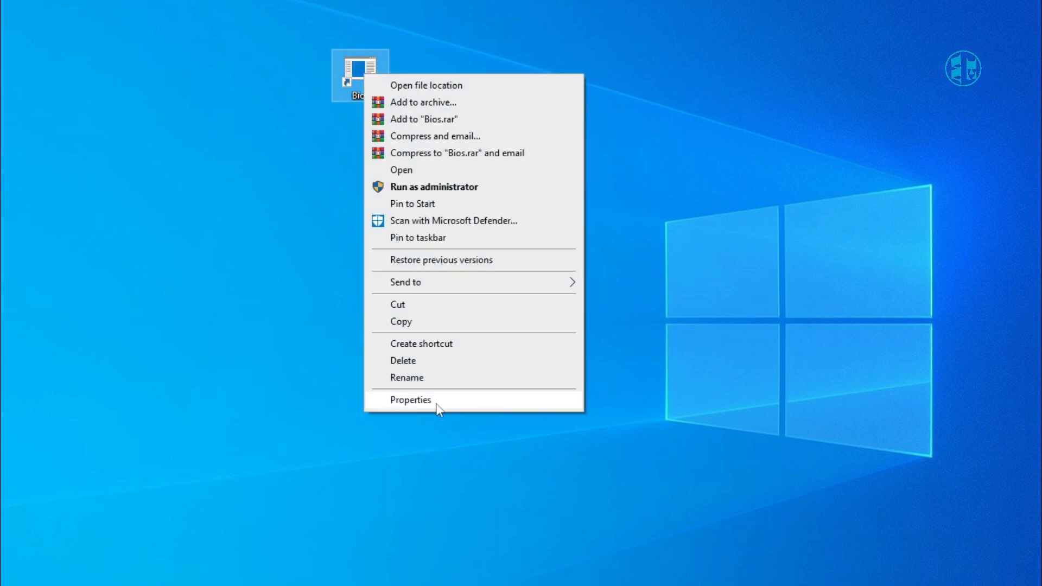
{"action": "left_click", "coordinate": [411, 399]}
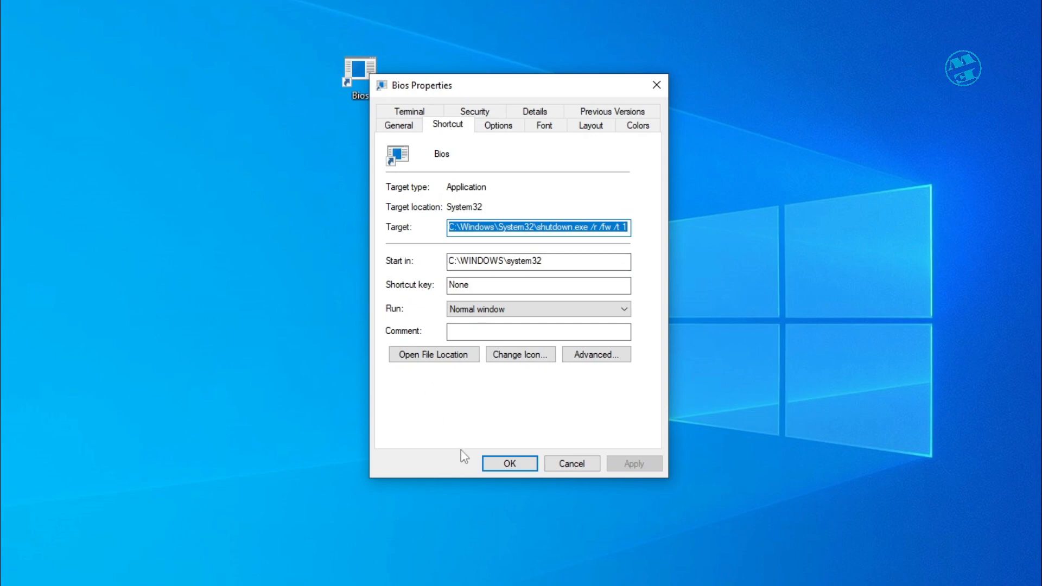
{"action": "left_click", "coordinate": [520, 355]}
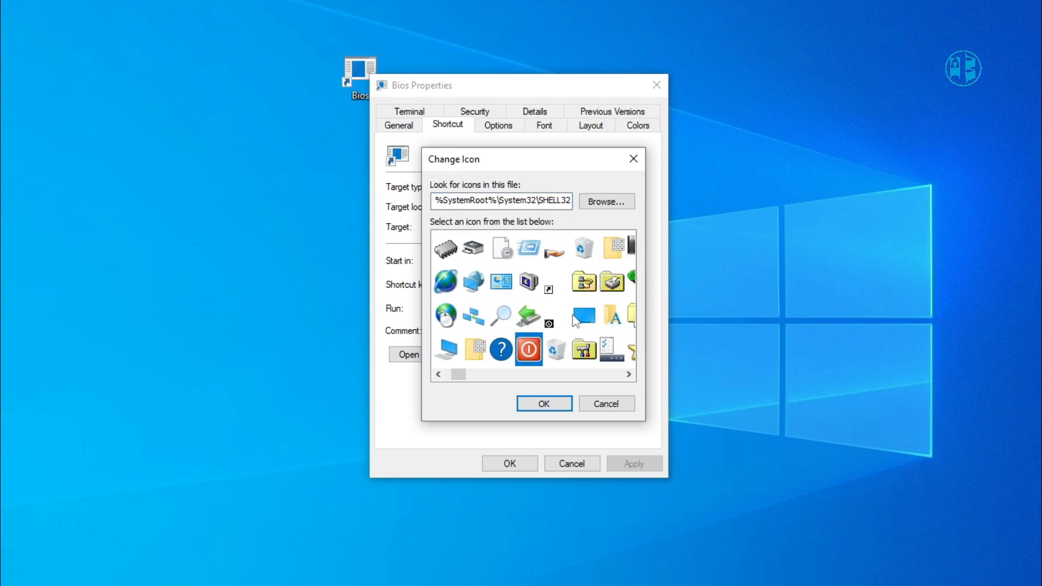
{"action": "left_click", "coordinate": [543, 403]}
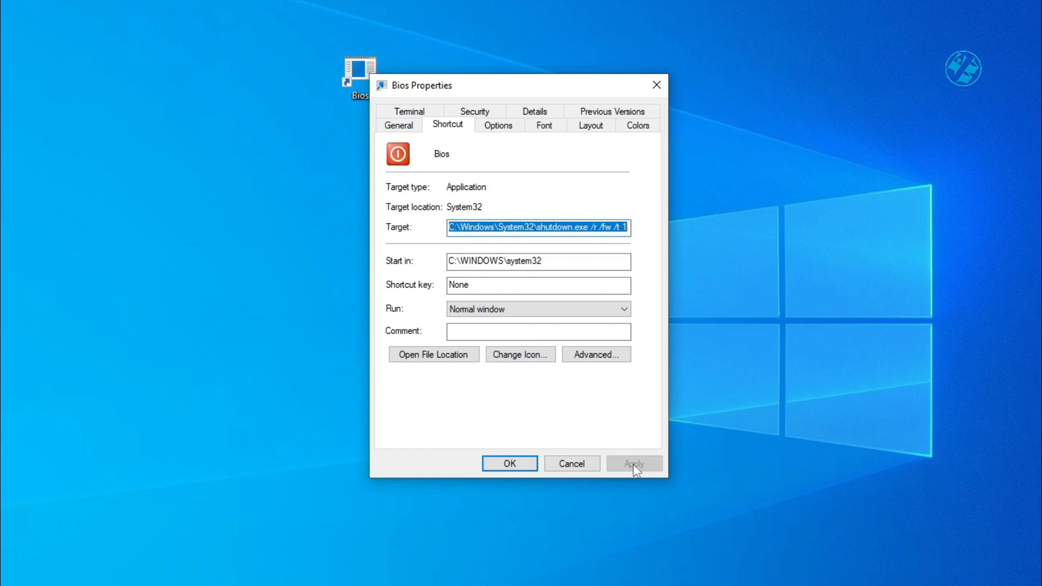
{"action": "left_click", "coordinate": [509, 463]}
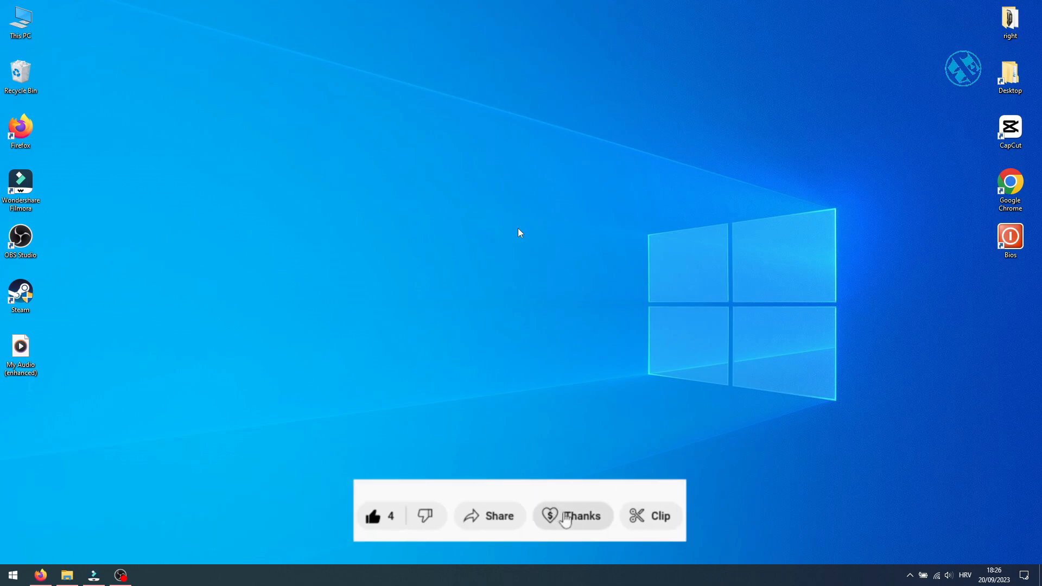
{"action": "left_click", "coordinate": [572, 515]}
{"action": "type", "text": "Thanks,it worked!!"}
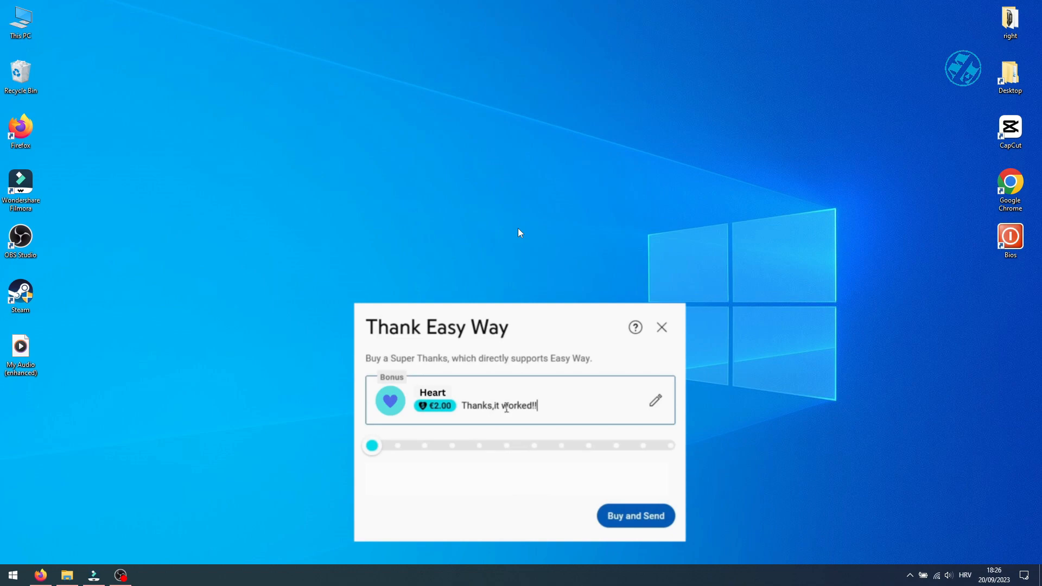
{"action": "left_click", "coordinate": [660, 326]}
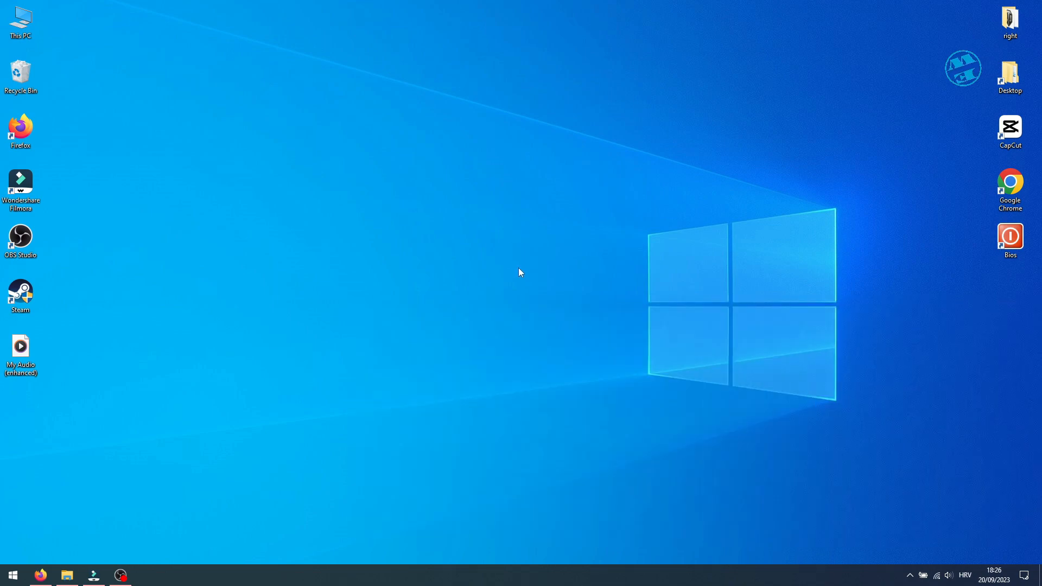